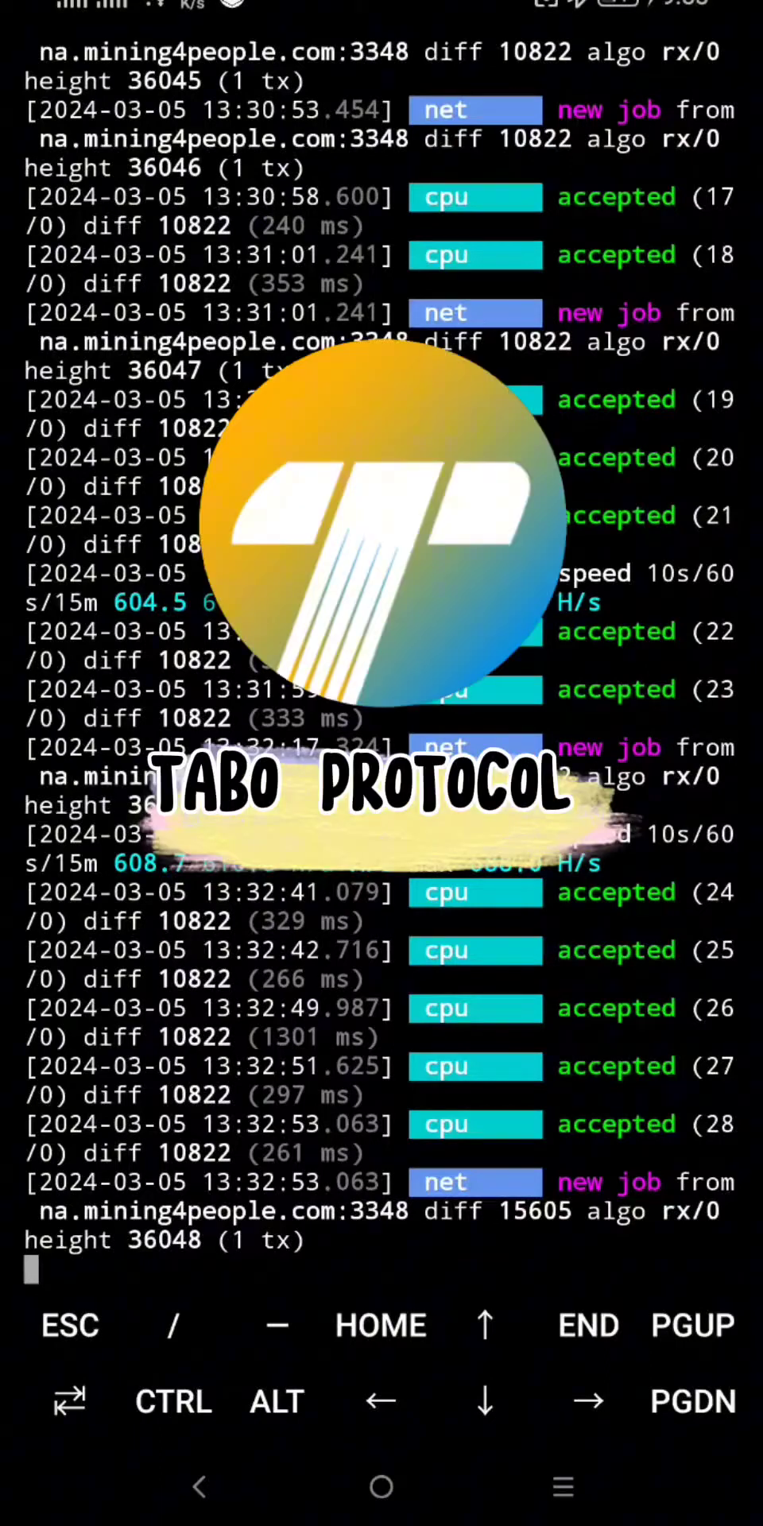
{"action": "scroll", "scroll_direction": "down", "scroll_amount": 3}
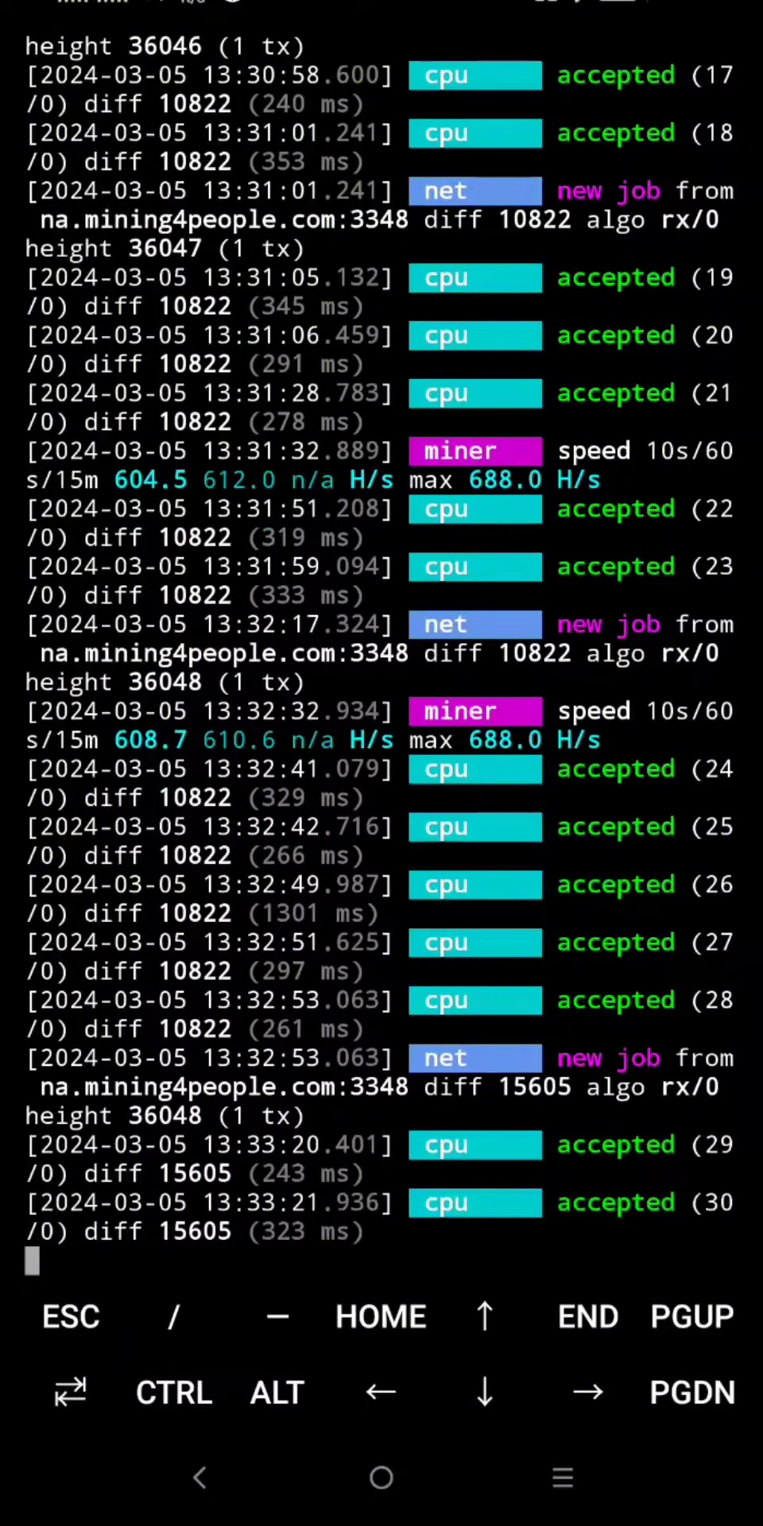
{"action": "scroll", "scroll_direction": "down", "scroll_amount": 3}
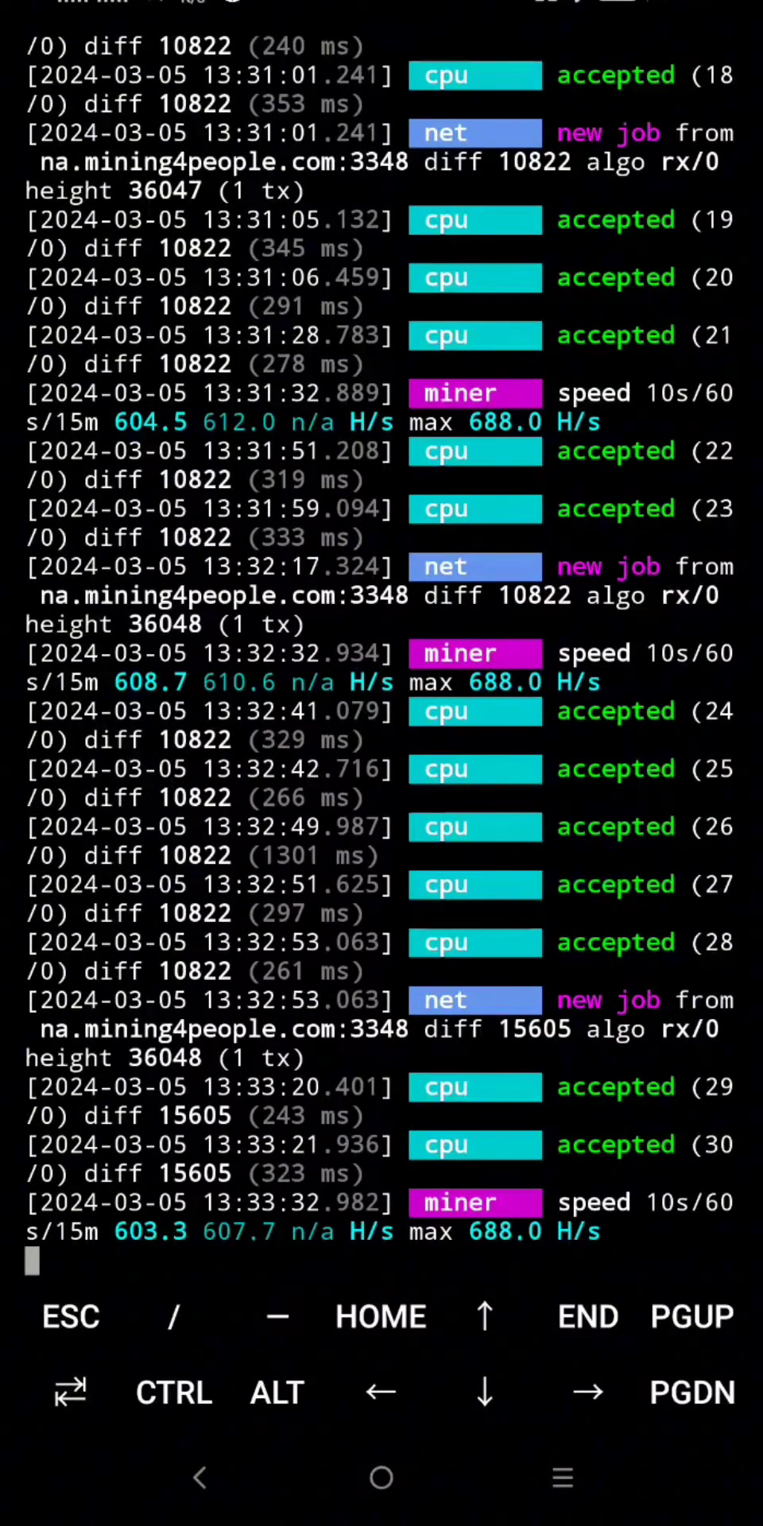
{"action": "scroll", "scroll_direction": "up", "scroll_amount": 3}
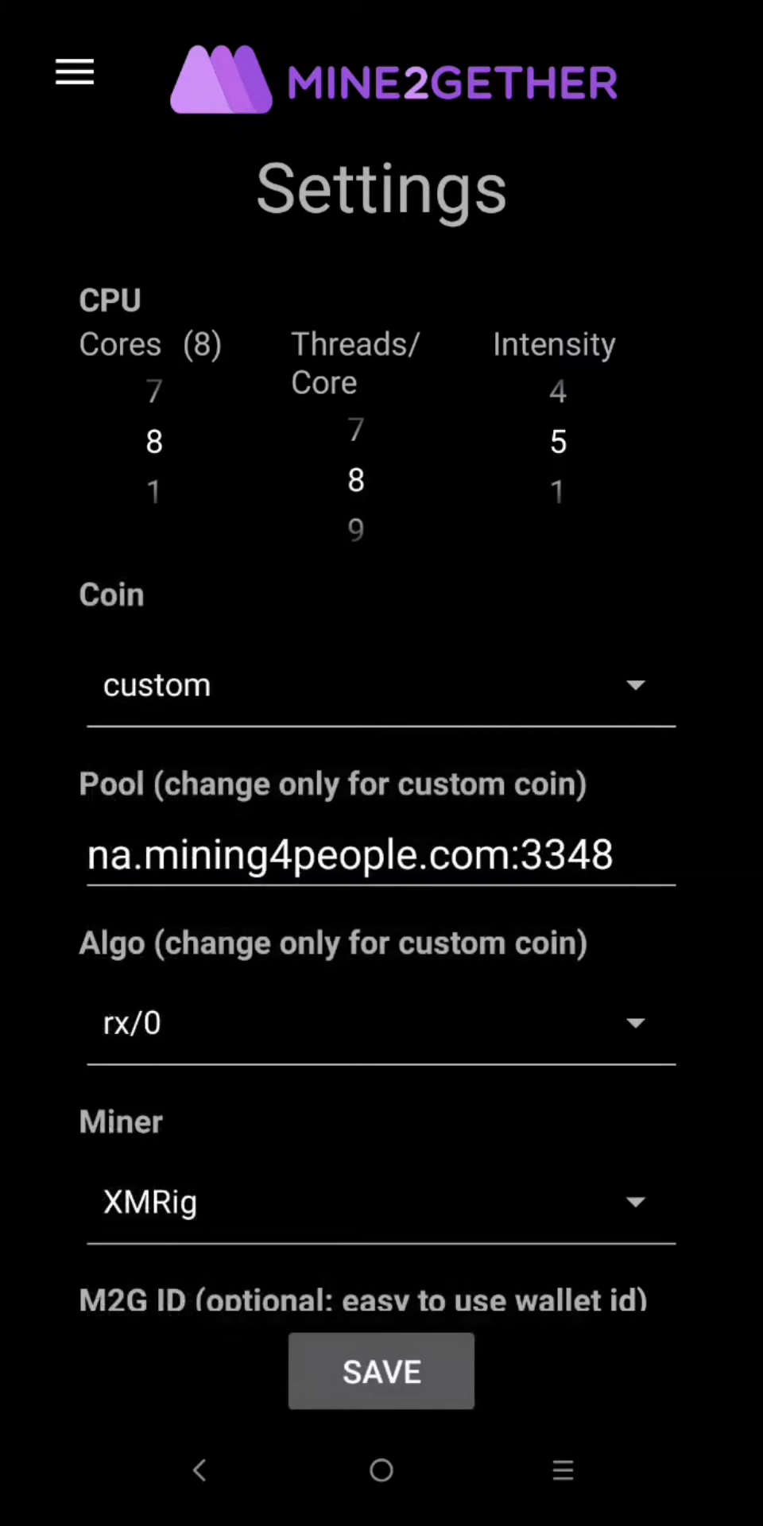
{"action": "scroll", "scroll_direction": "down", "scroll_amount": 3}
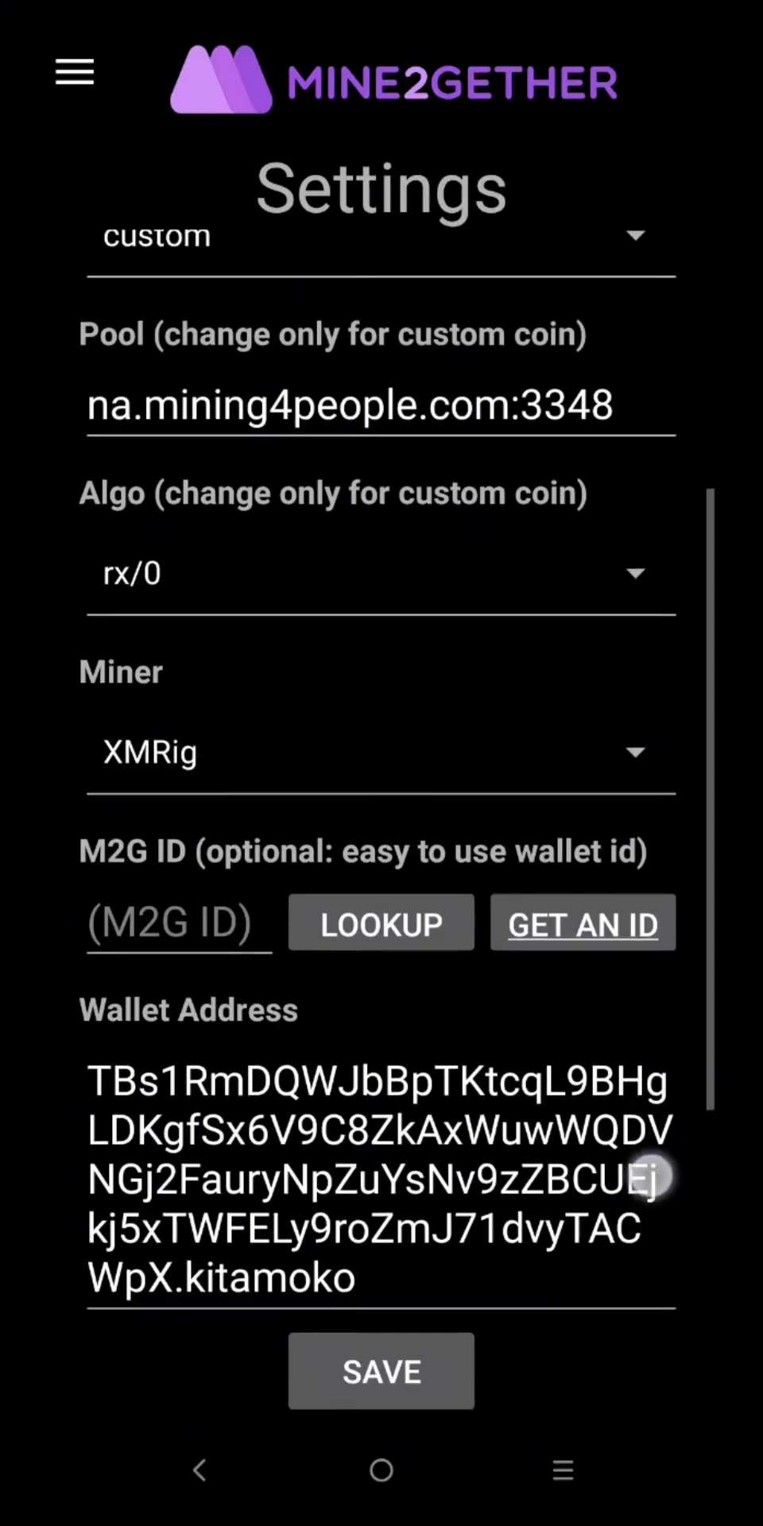
{"action": "scroll", "scroll_direction": "down", "scroll_amount": 3}
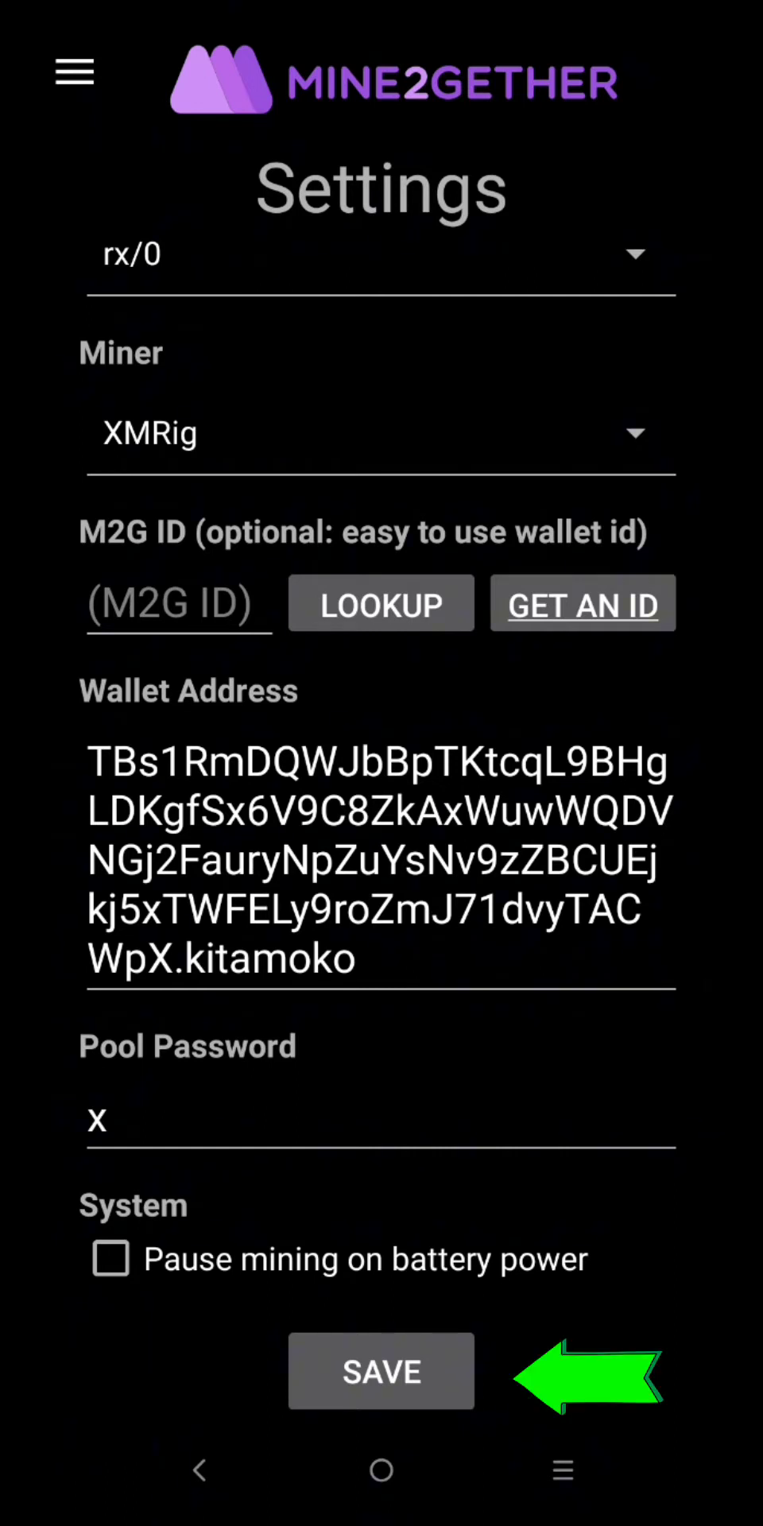
{"action": "left_click", "coordinate": [380, 1370]}
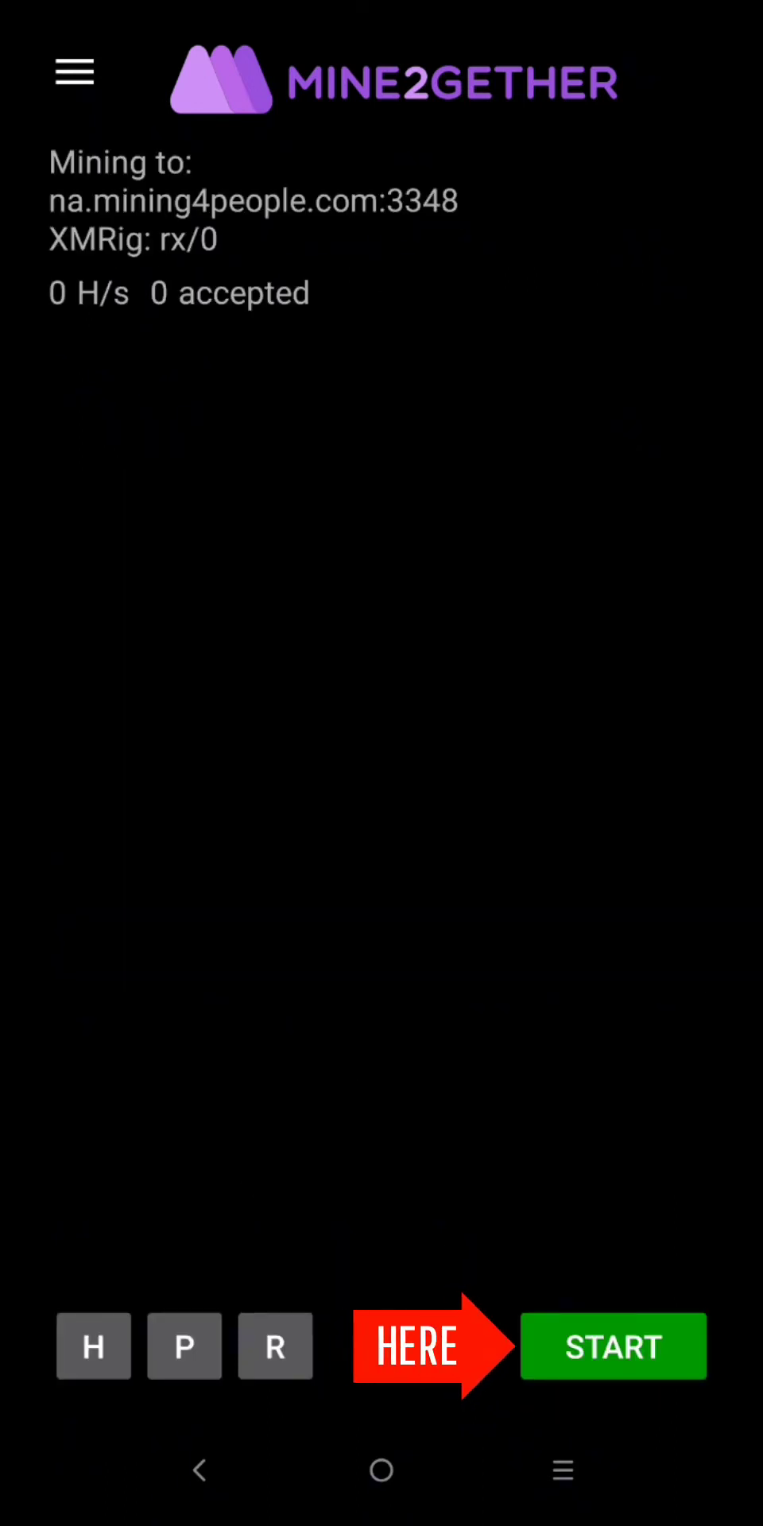
- Start mining to na.mining4people.com:3348 with XMRig on rx/0 via the green START button
{"action": "left_click", "coordinate": [614, 1346]}
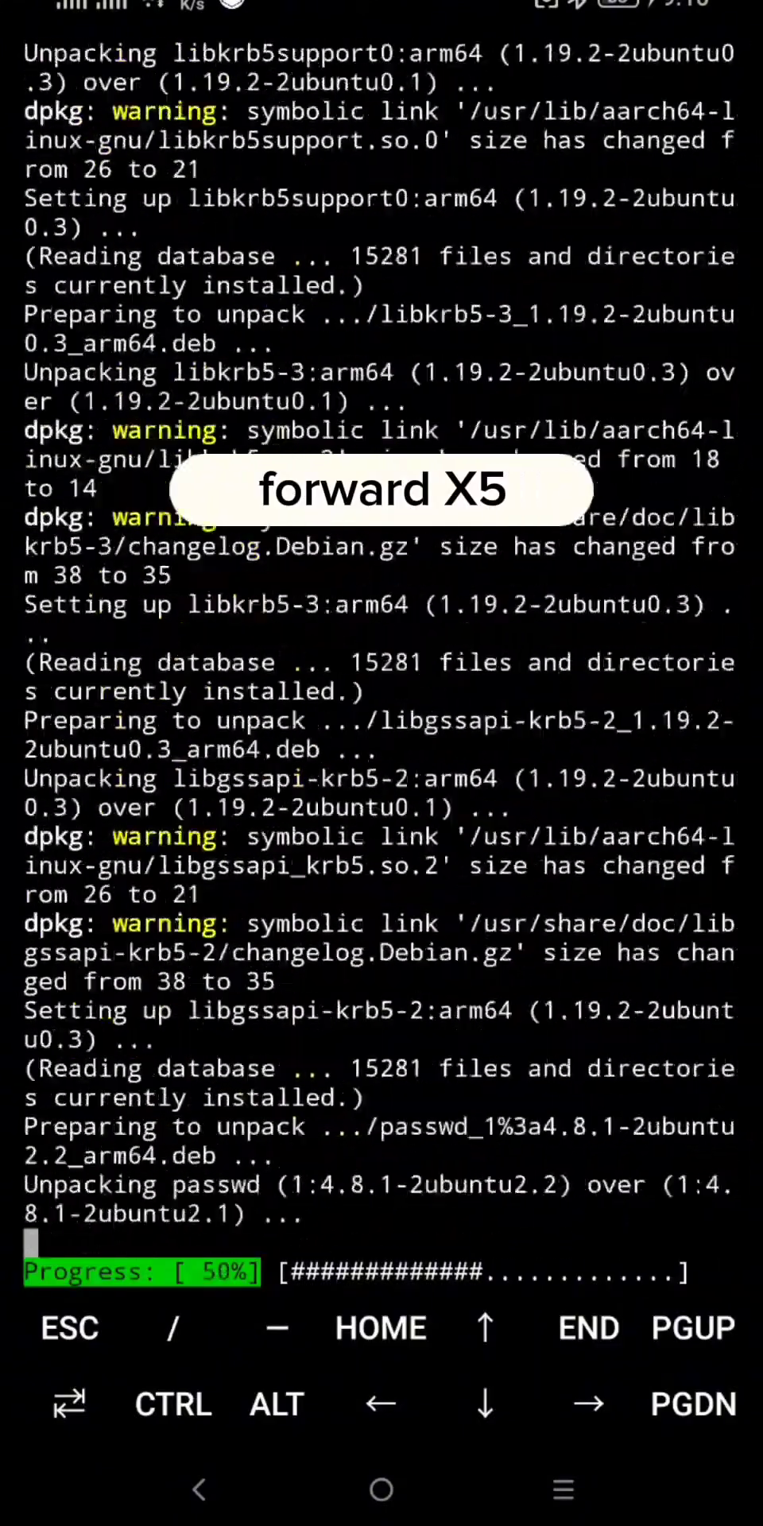
- Run the xmrig build from the cloned source's build folder so compilation begins
{"action": "scroll", "scroll_direction": "down", "scroll_amount": 3}
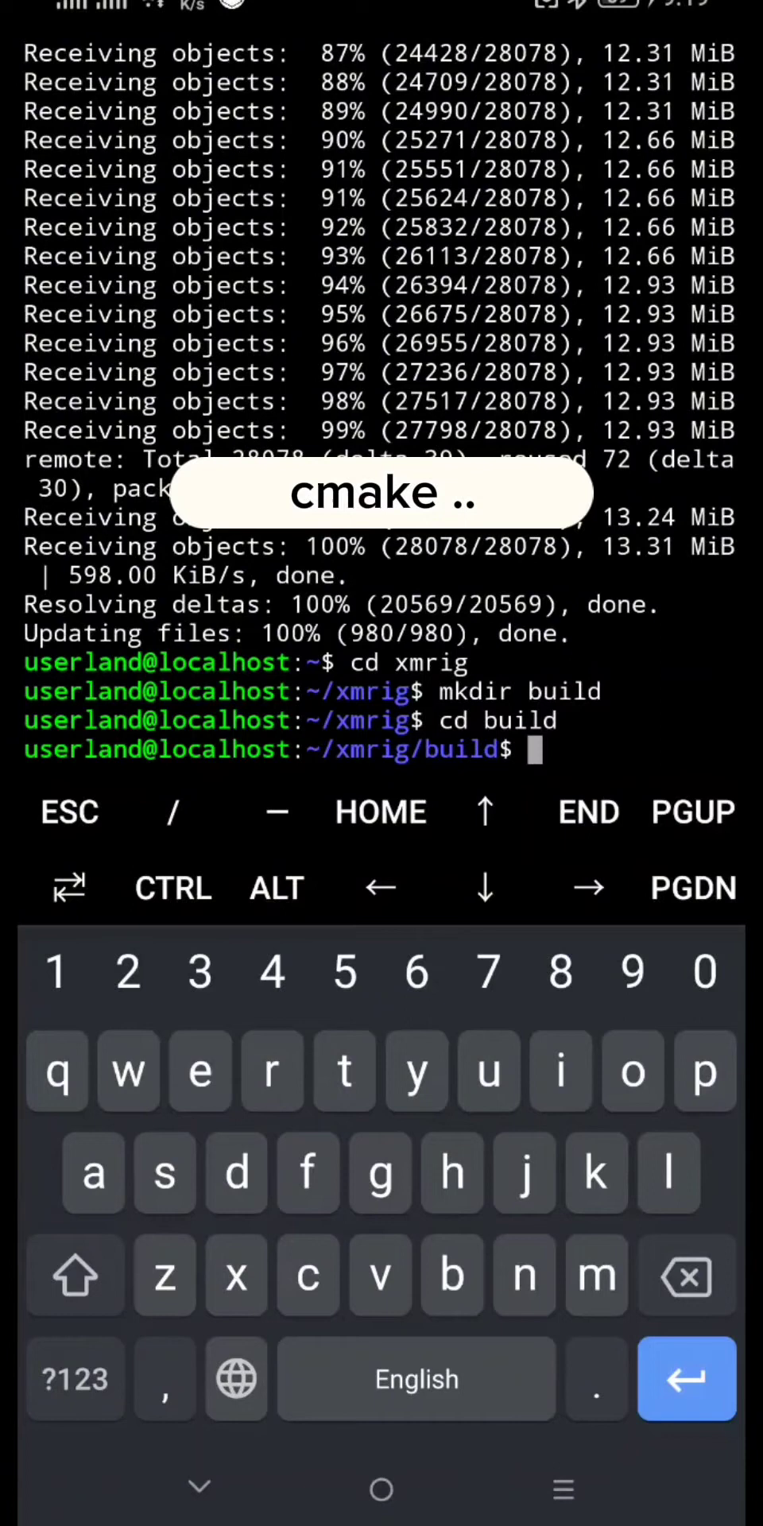
{"action": "left_click", "coordinate": [307, 1275]}
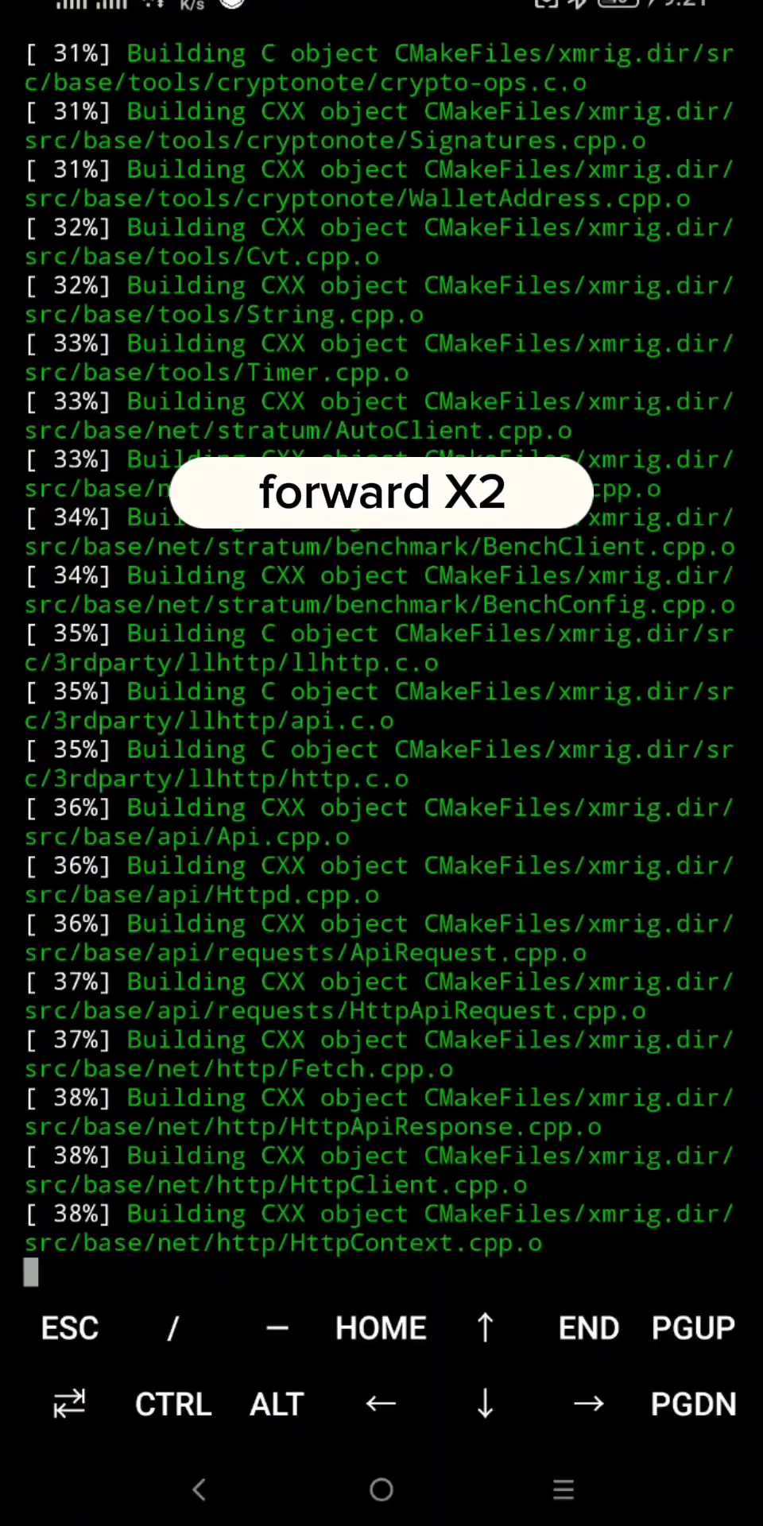
- Let make reach 100% Built target xmrig, then launch the miner with ./xmrig
{"action": "scroll", "scroll_direction": "down", "scroll_amount": 3}
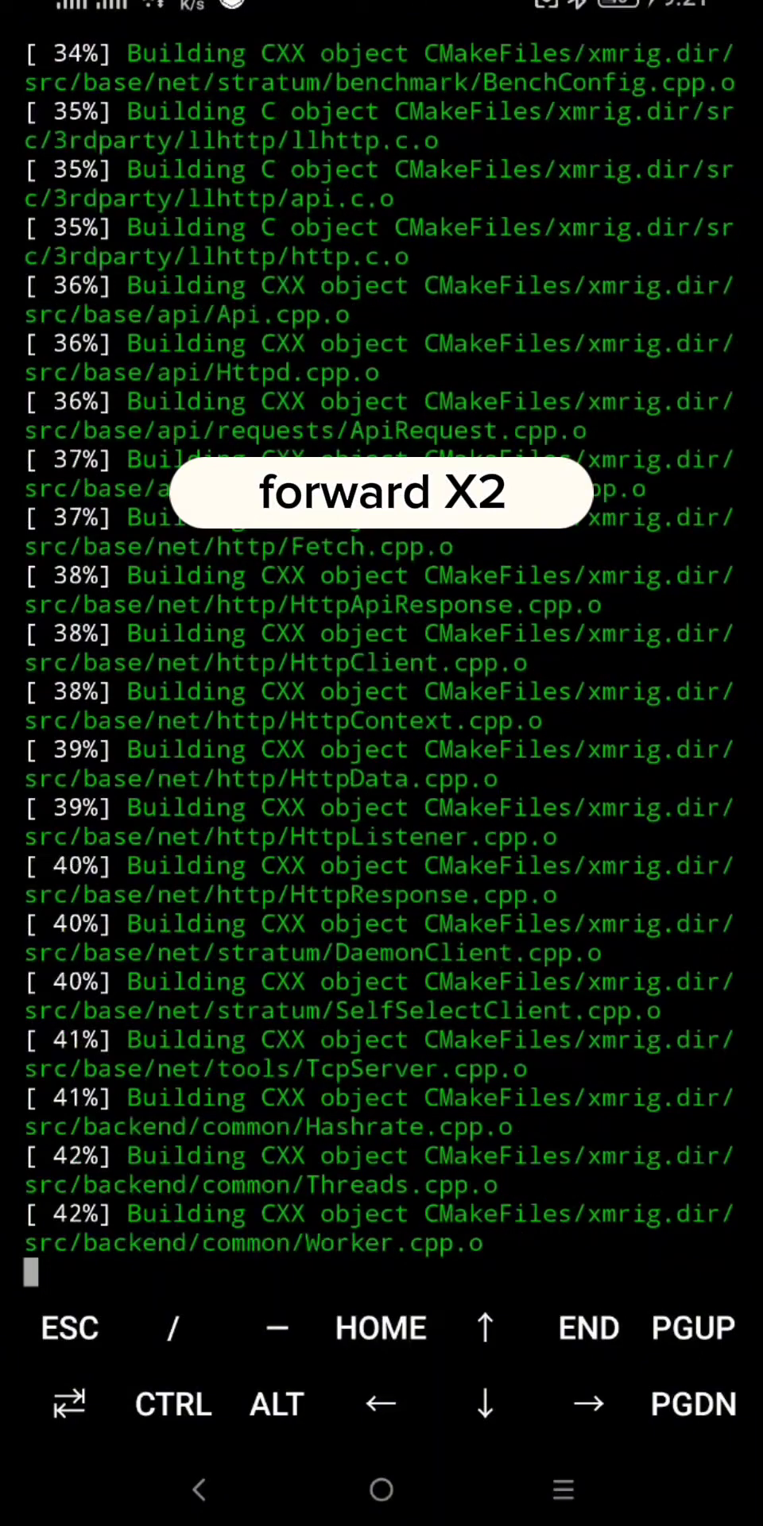
{"action": "scroll", "scroll_direction": "down", "scroll_amount": 3}
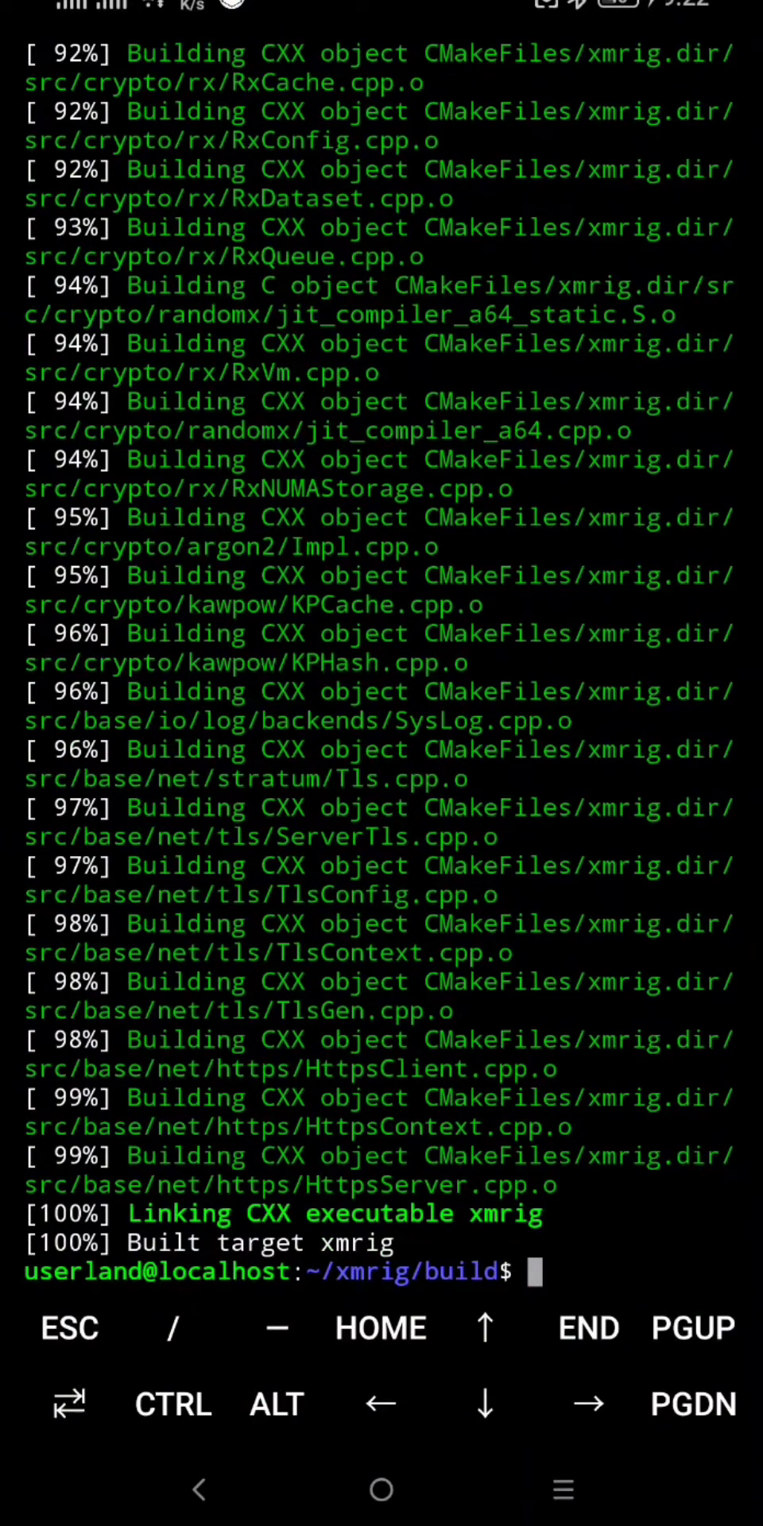
{"action": "type", "text": "./xmrig"}
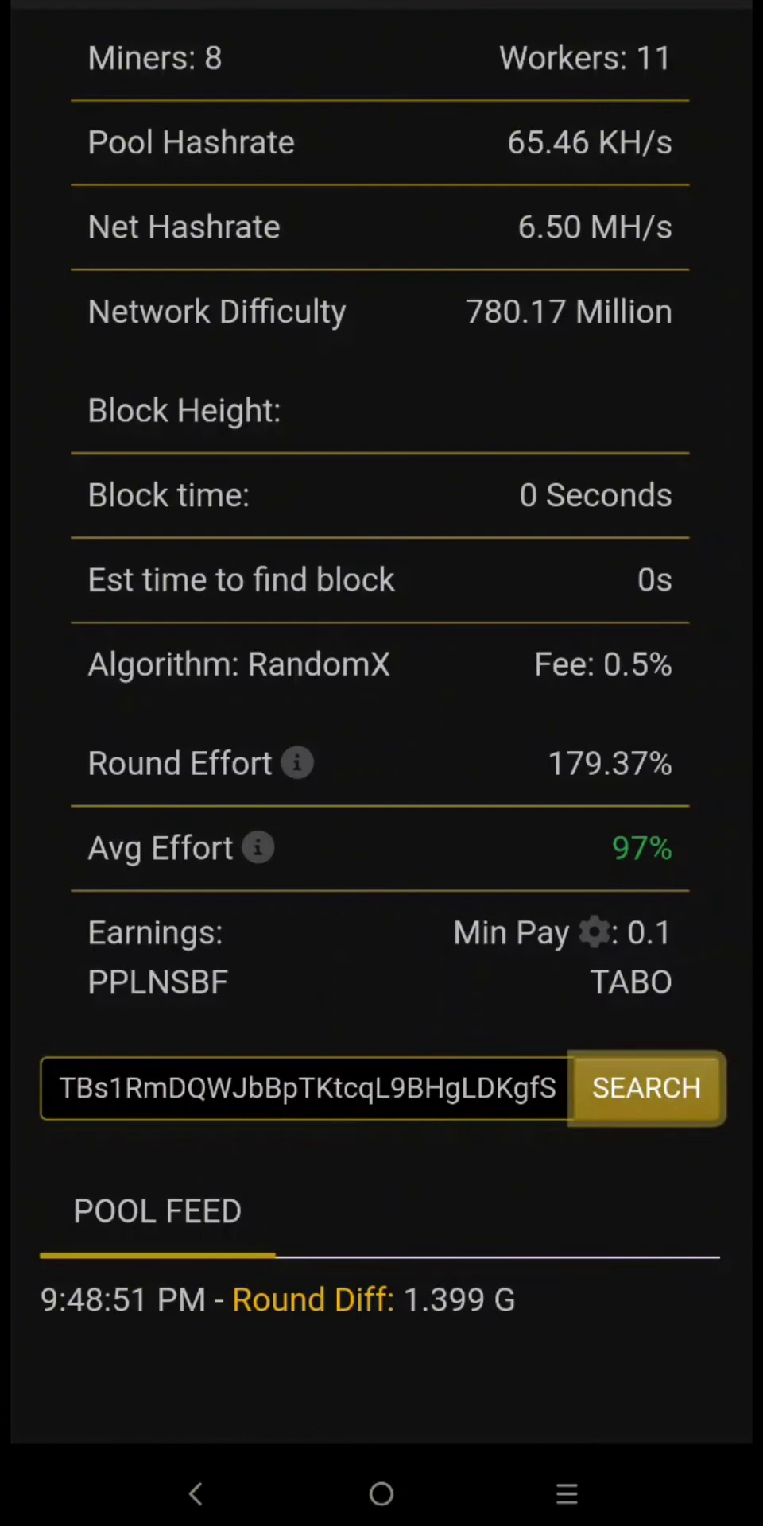
- Search the wallet on Mining4People and view its 1.8 KH/s stats and default and userland workers
{"action": "left_click", "coordinate": [645, 1087]}
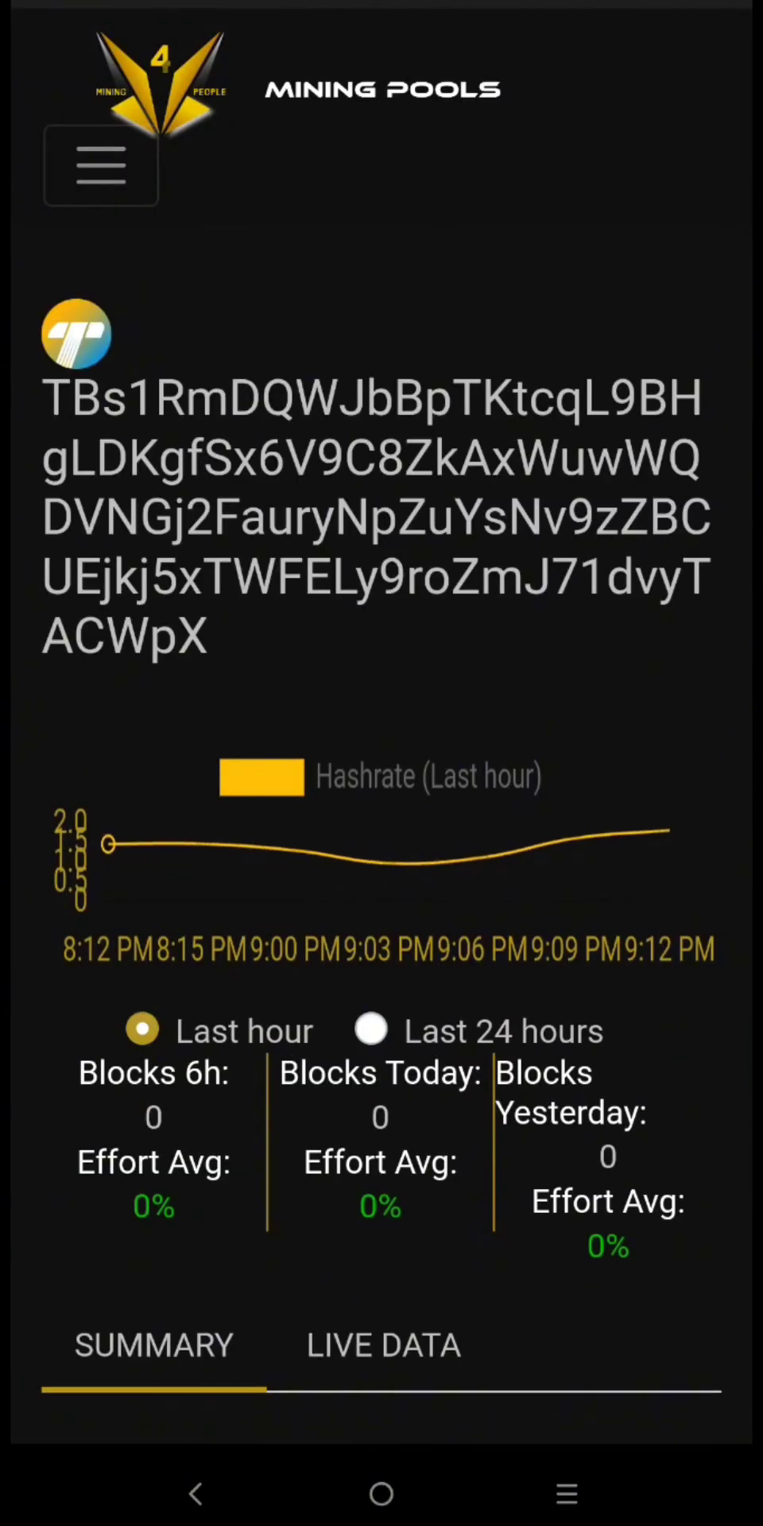
{"action": "scroll", "scroll_direction": "down", "scroll_amount": 3}
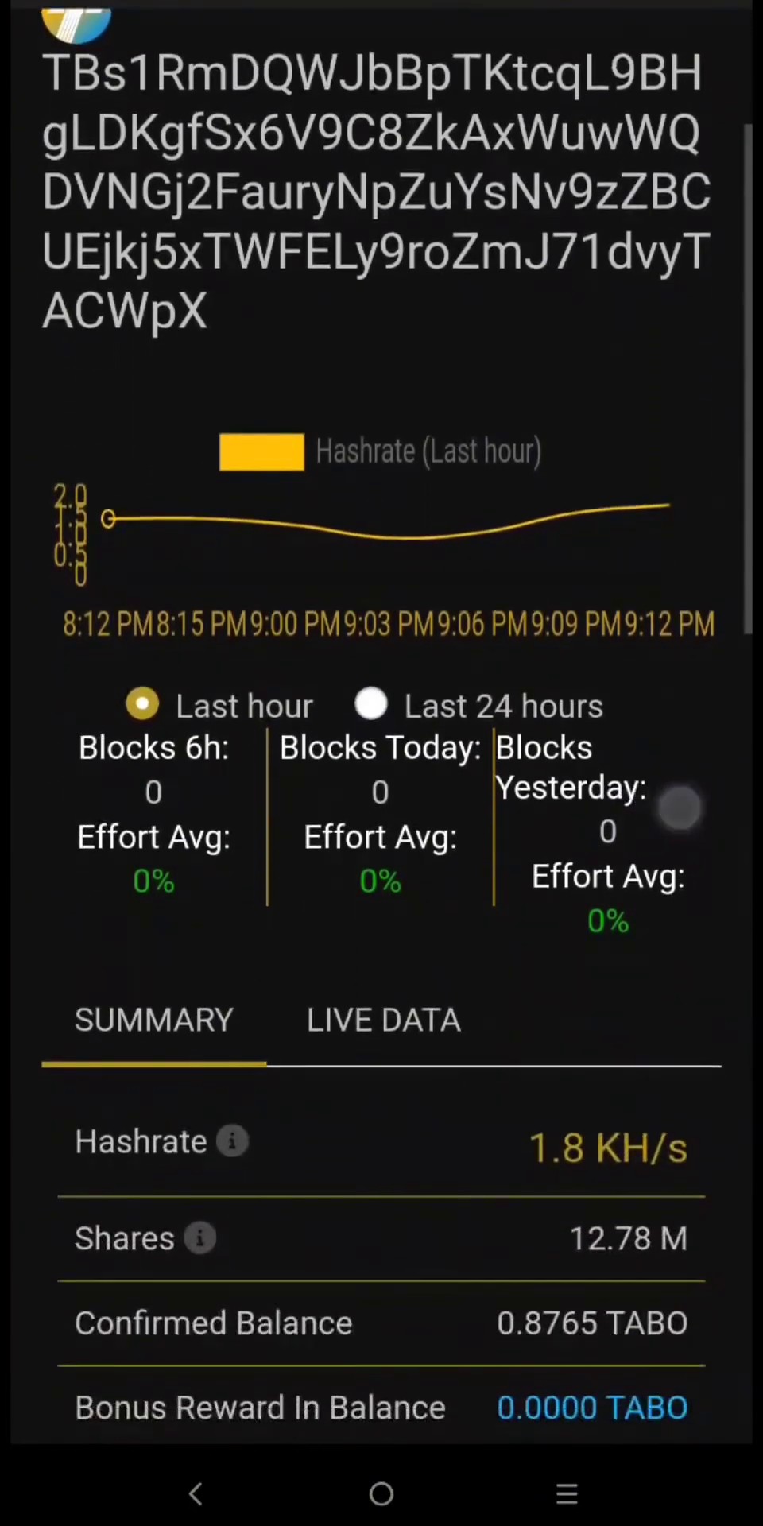
{"action": "scroll", "scroll_direction": "down", "scroll_amount": 3}
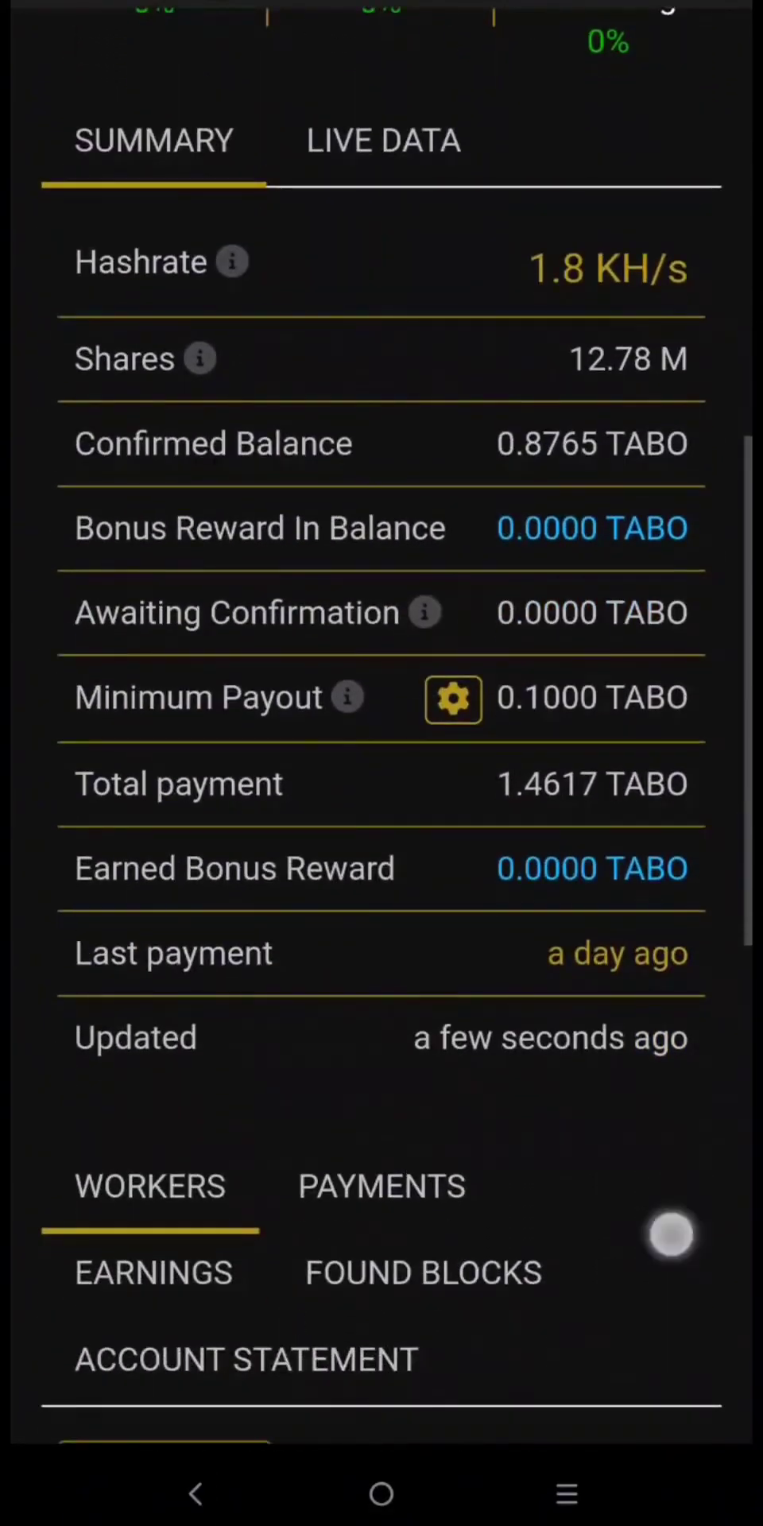
{"action": "scroll", "scroll_direction": "down", "scroll_amount": 3}
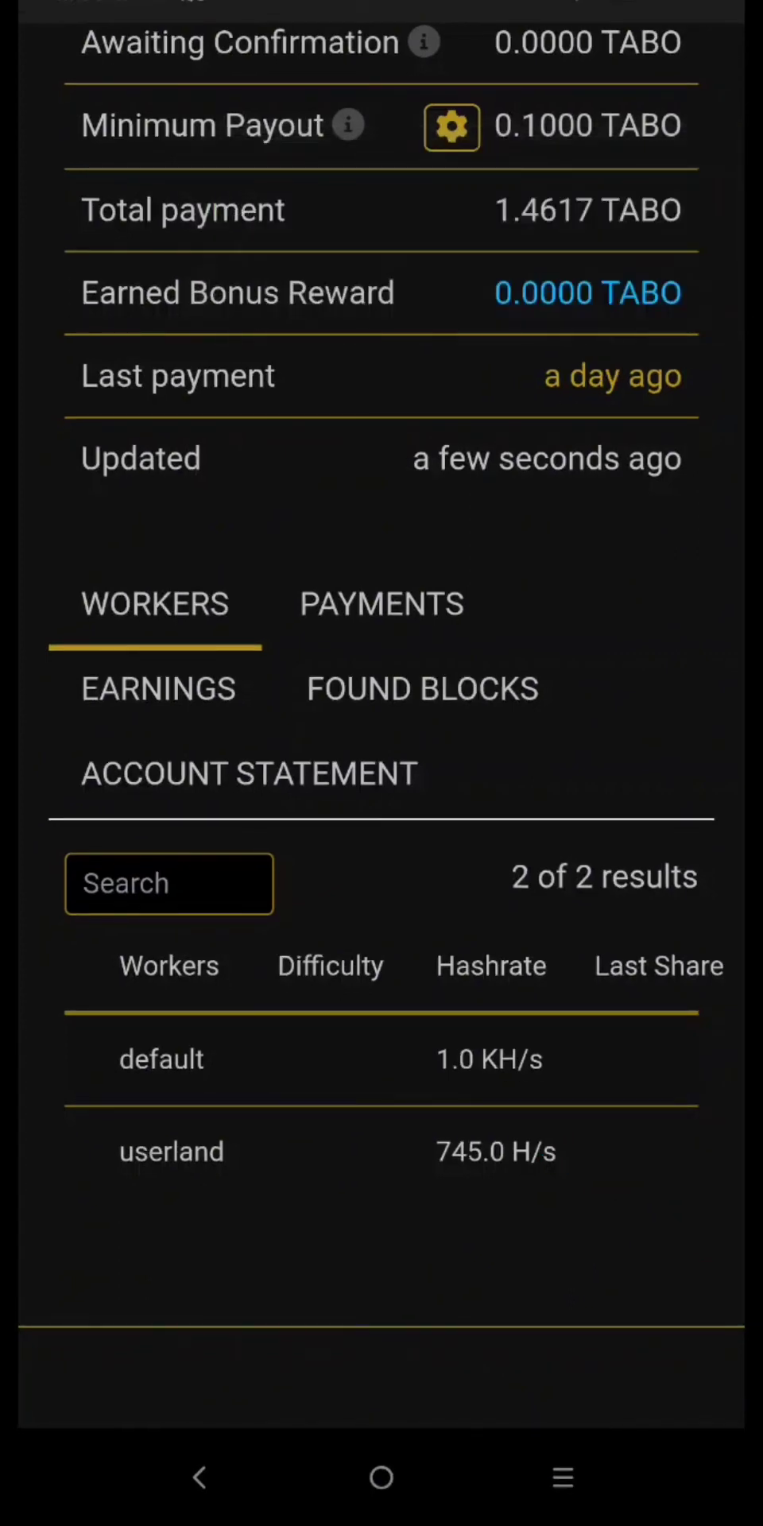
{"action": "scroll", "scroll_direction": "up", "scroll_amount": 3}
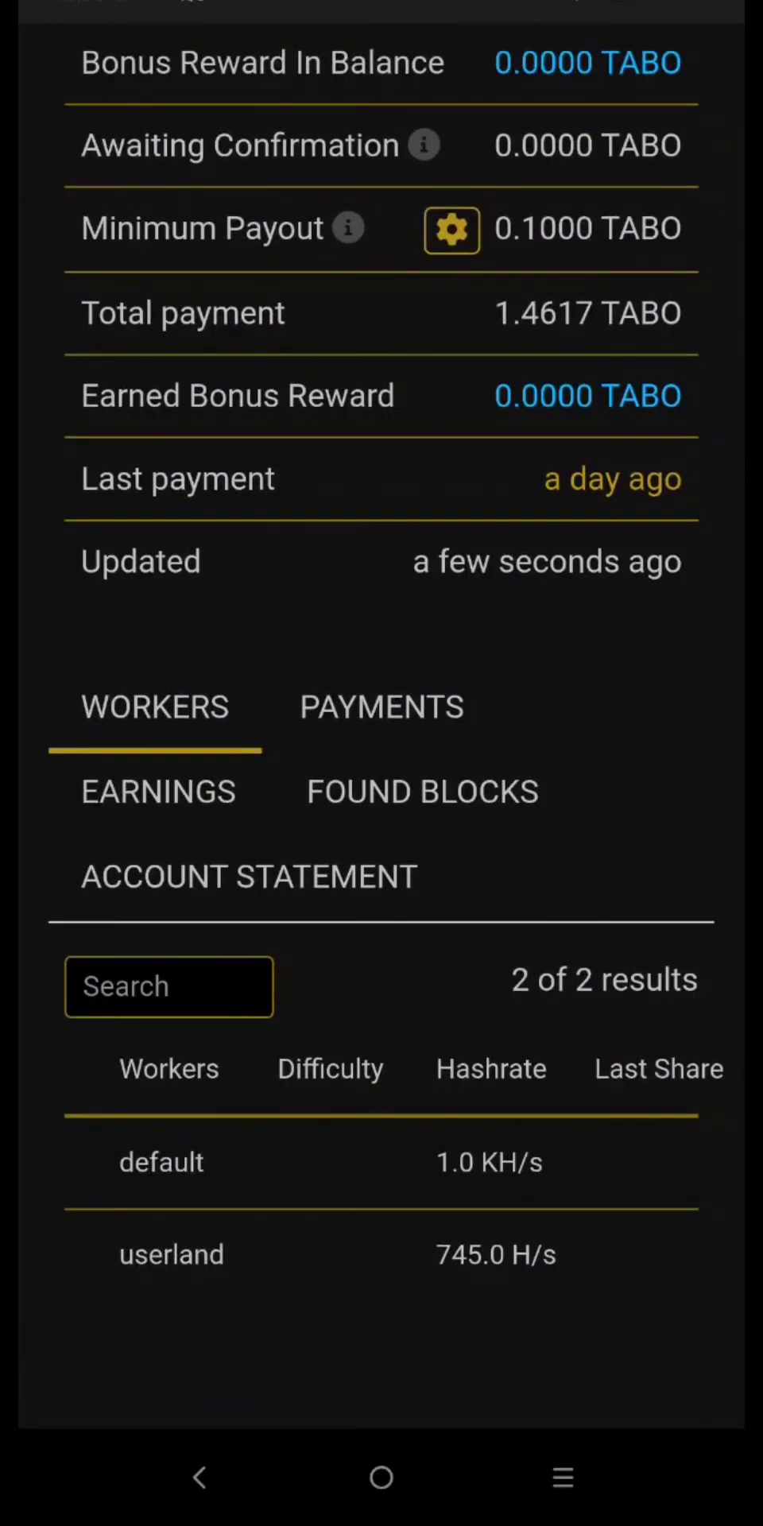
- Show the wallet's daily TABO earnings for March 3–4, 2024
{"action": "left_click", "coordinate": [157, 790]}
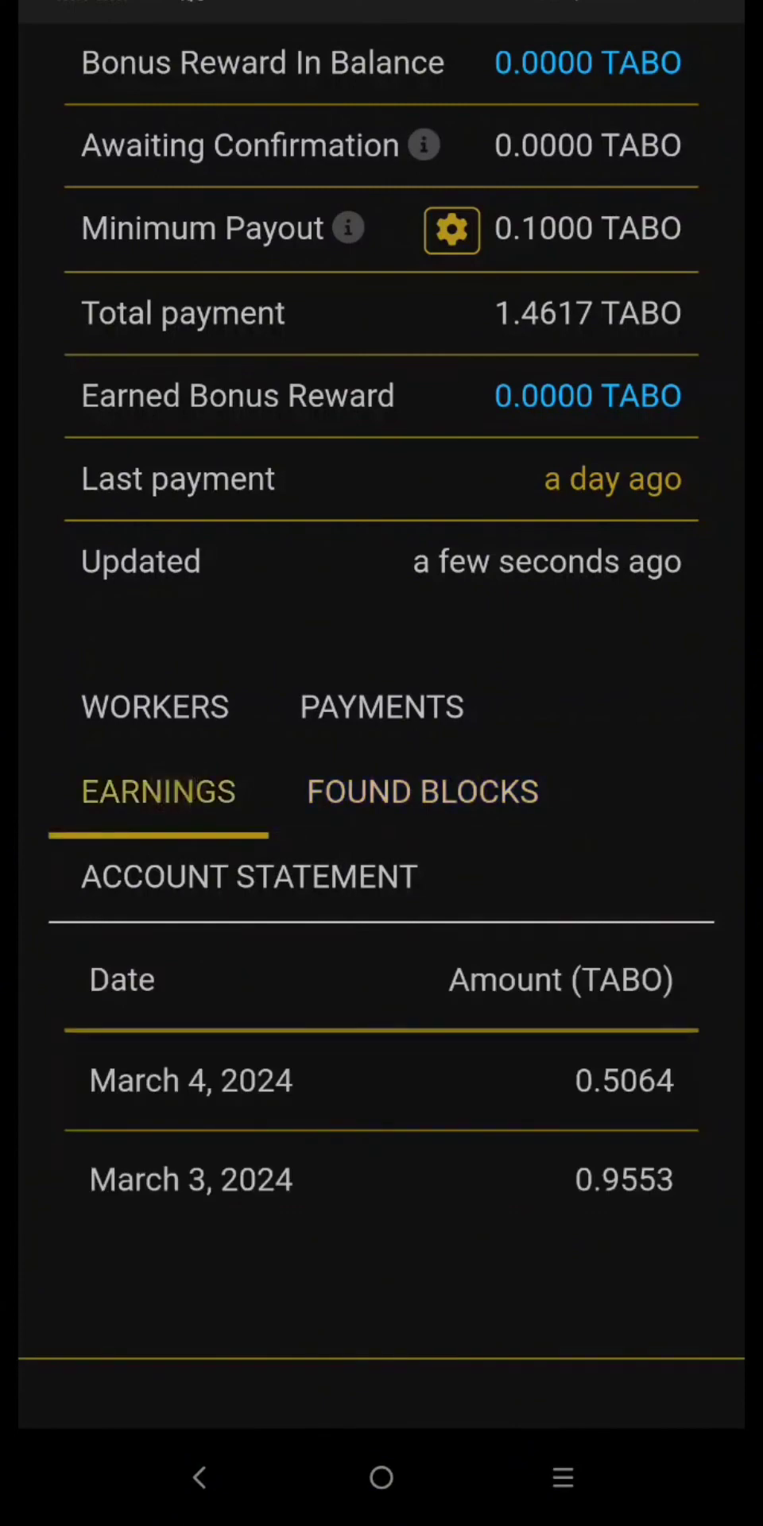